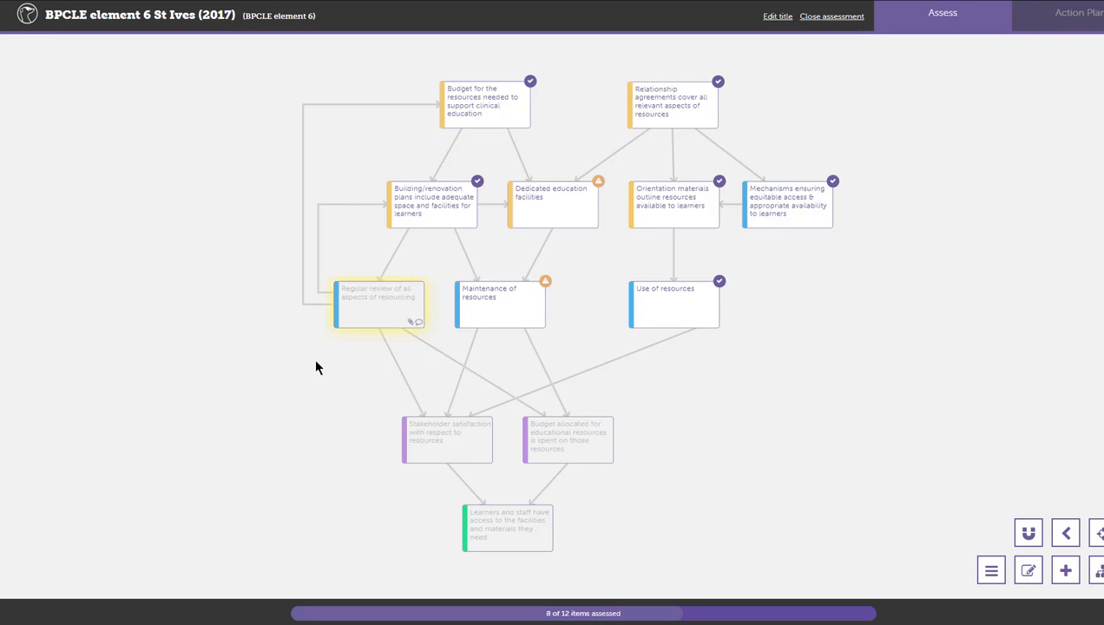
mouse_move(368, 323)
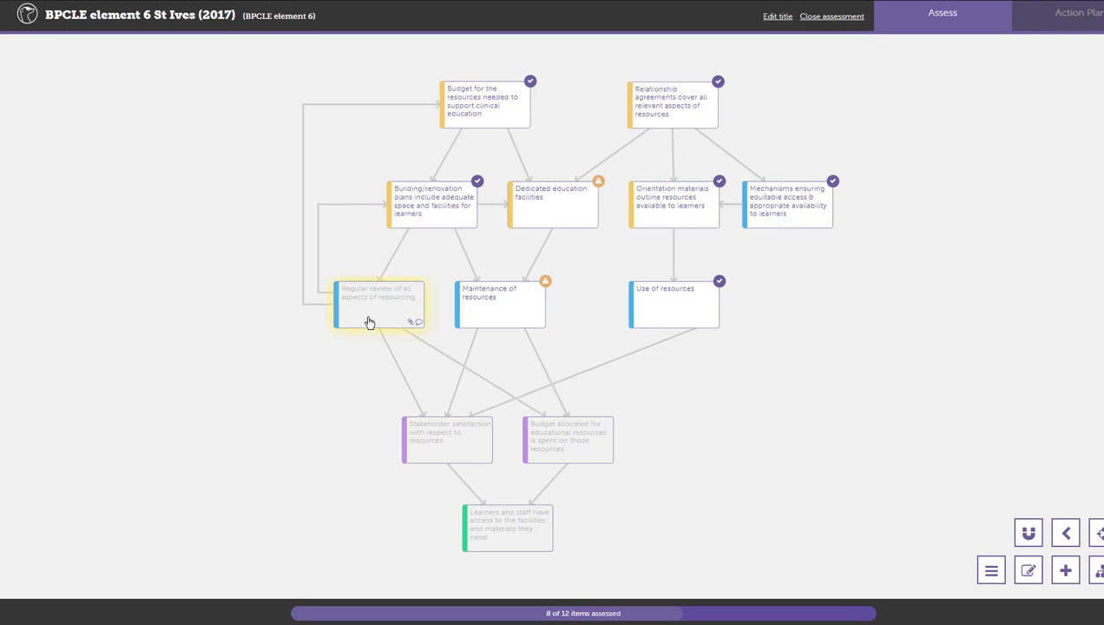
- Open the 'Regular review of all aspects of resourcing' node's assessment card from the map
click(378, 297)
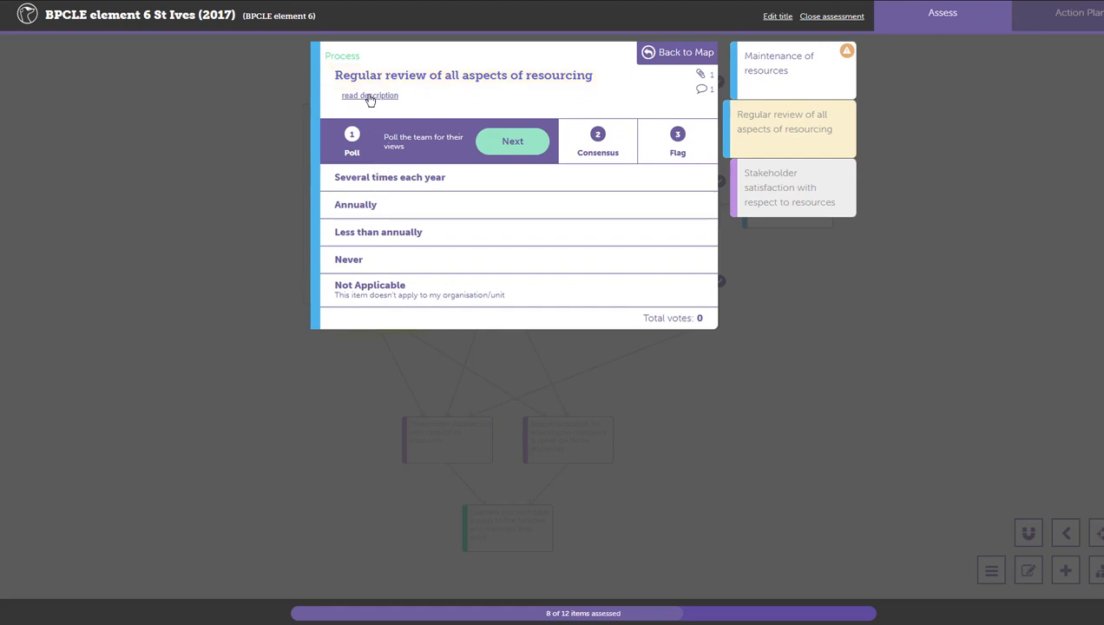
click(369, 96)
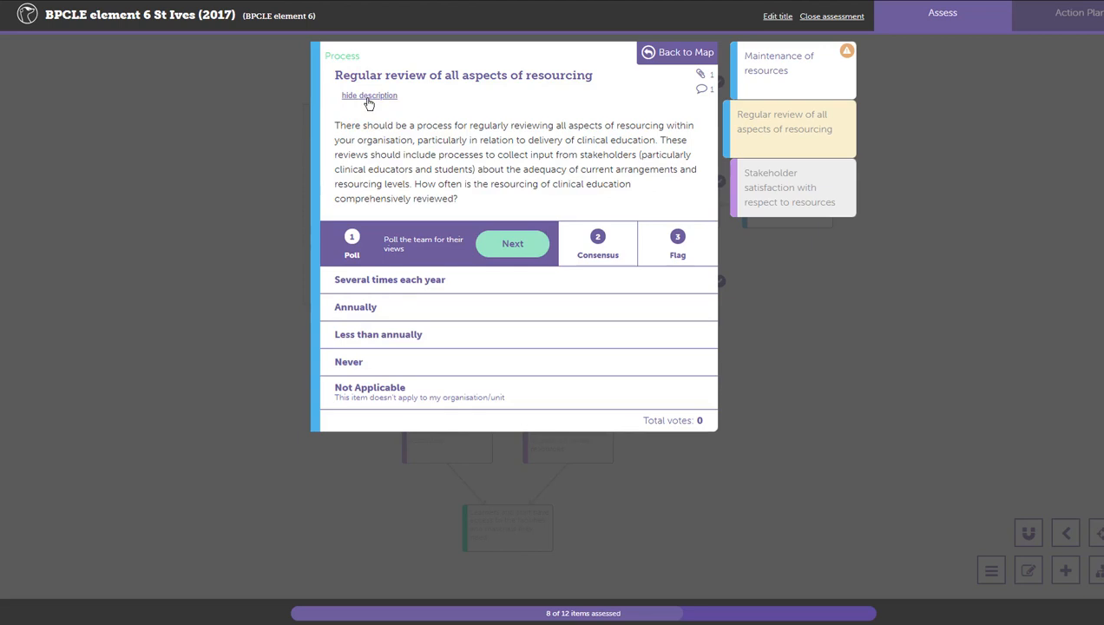
click(369, 96)
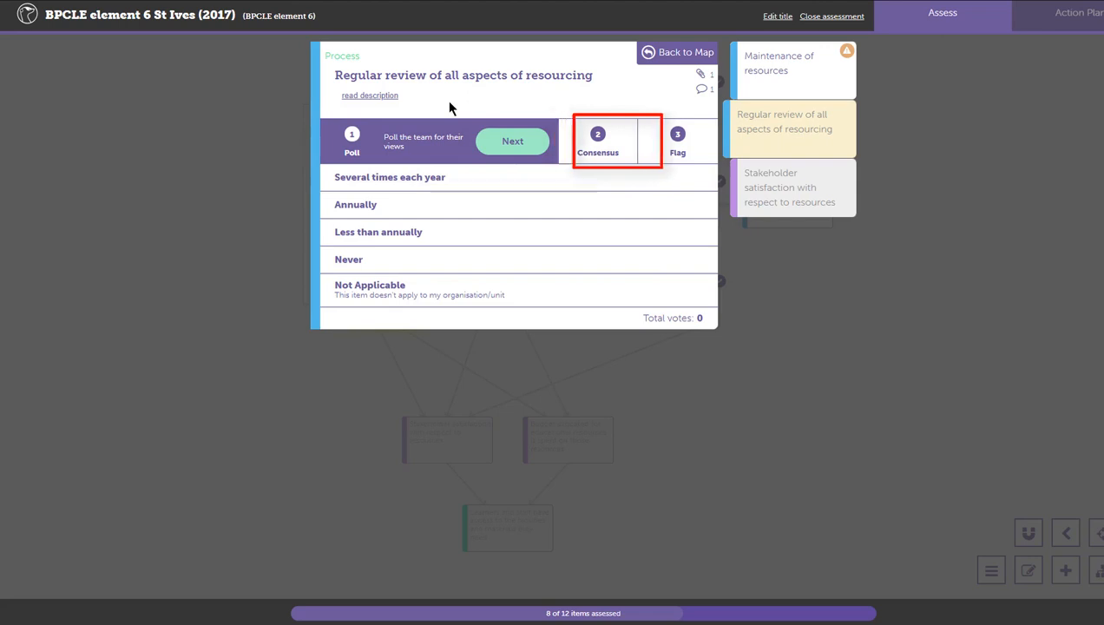
click(598, 140)
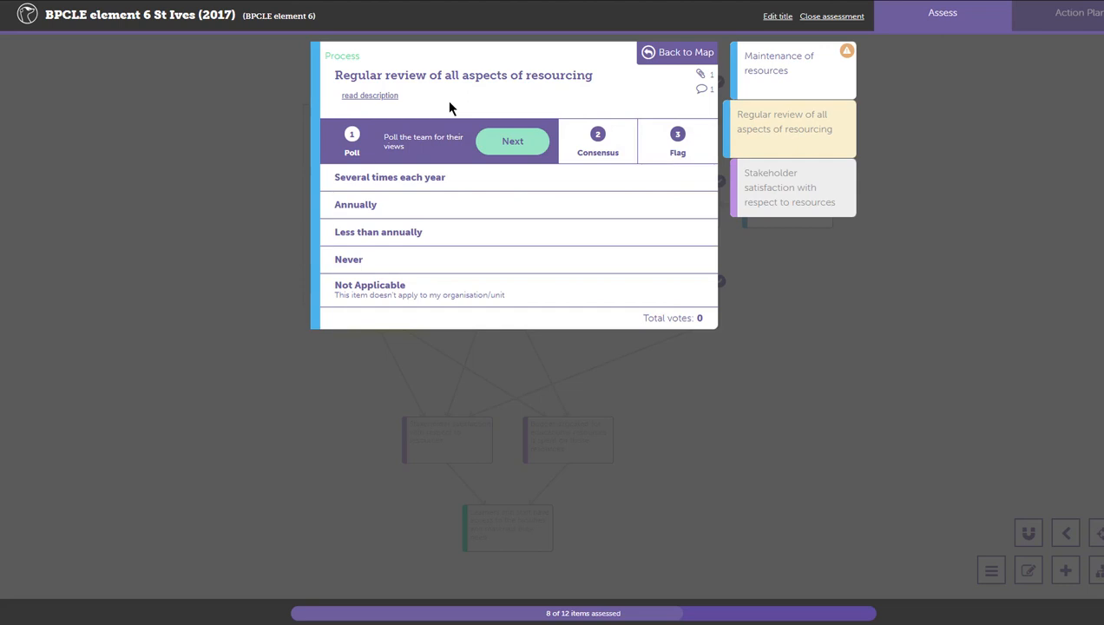
mouse_move(487, 178)
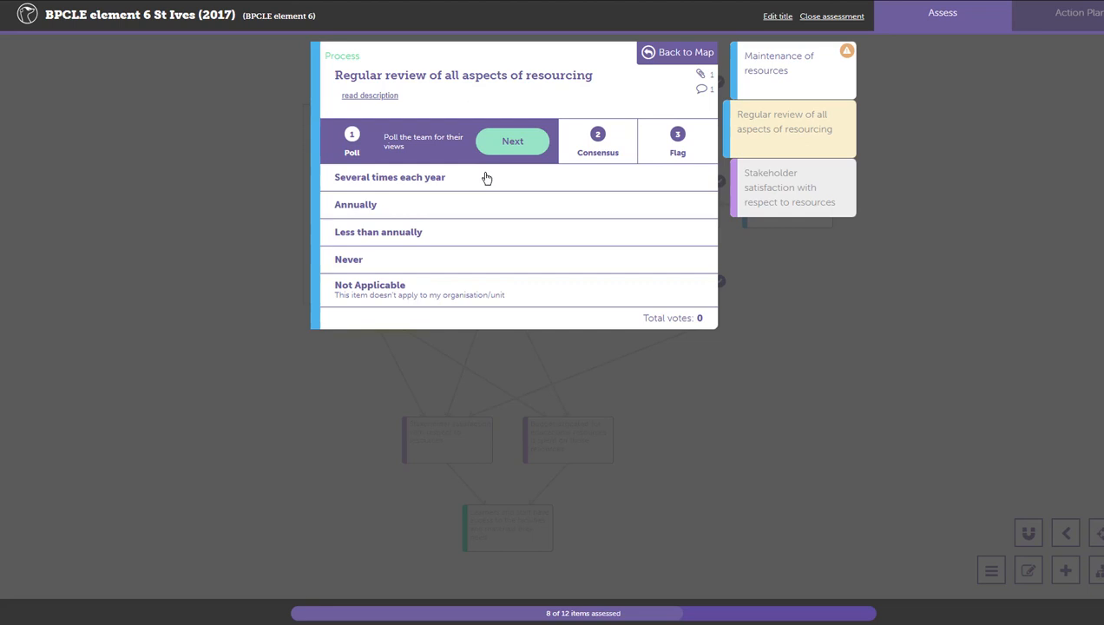
- Record six poll votes: 3 several times yearly, 2 annually, 1 less than annually
click(485, 177)
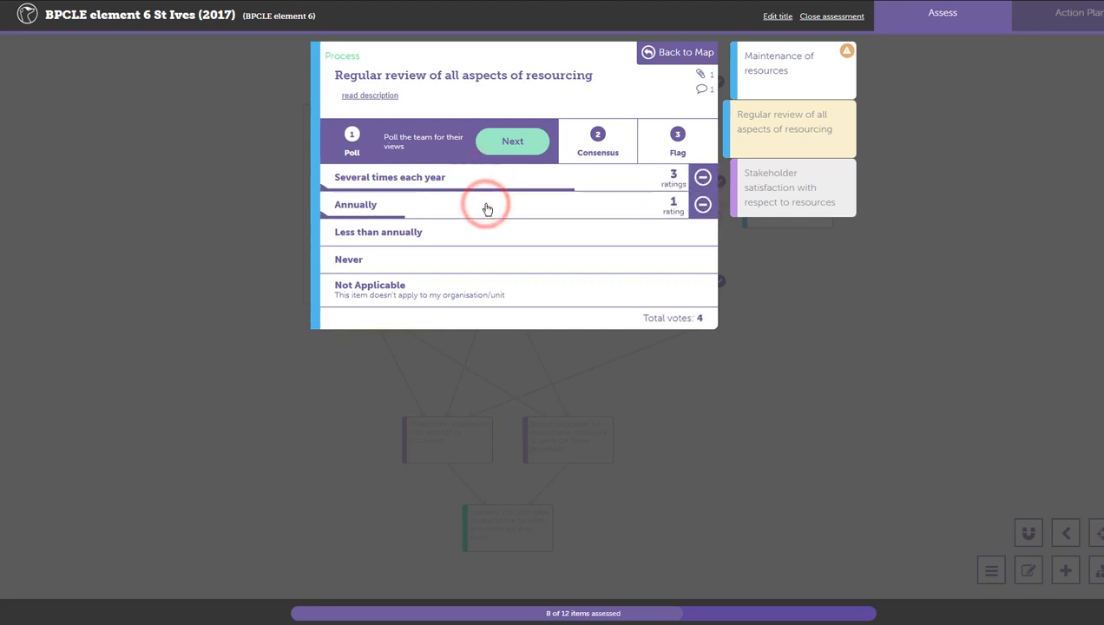
click(484, 232)
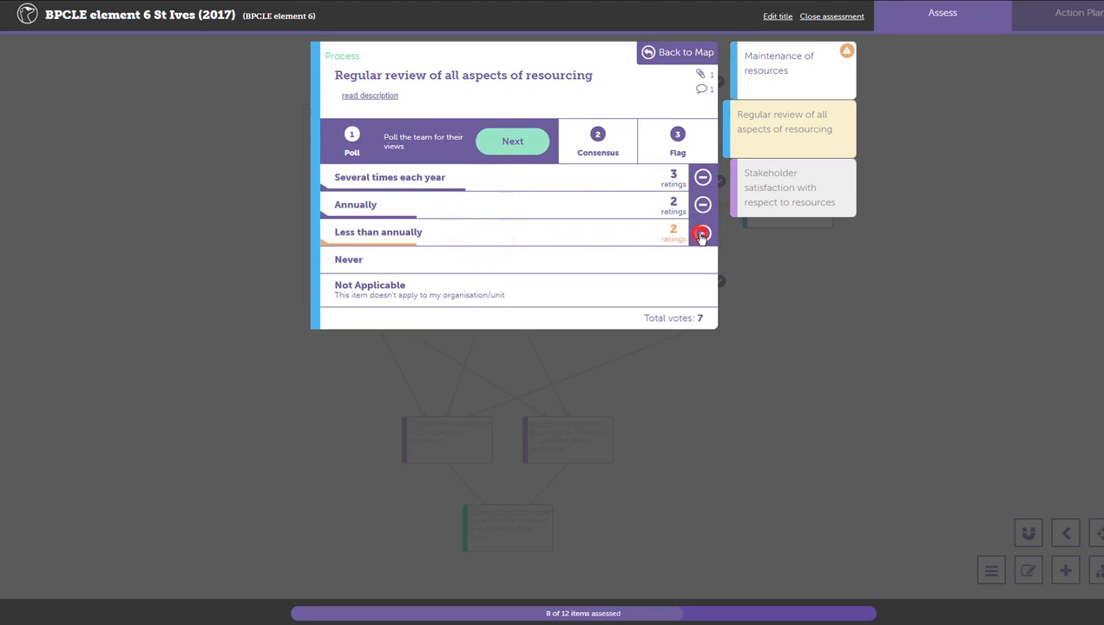
click(702, 231)
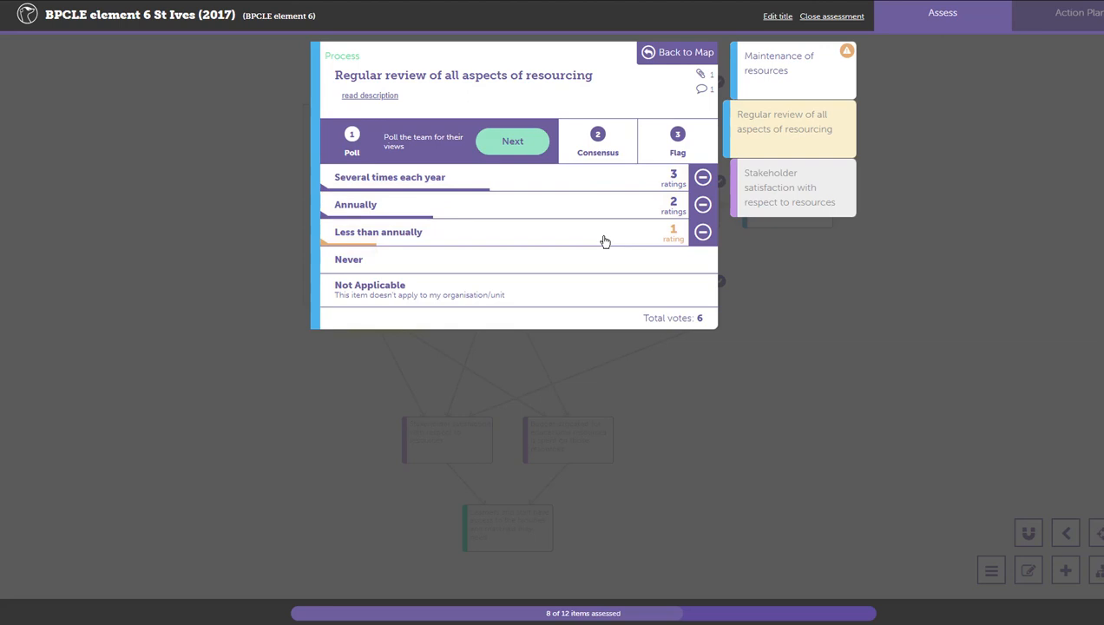
click(512, 141)
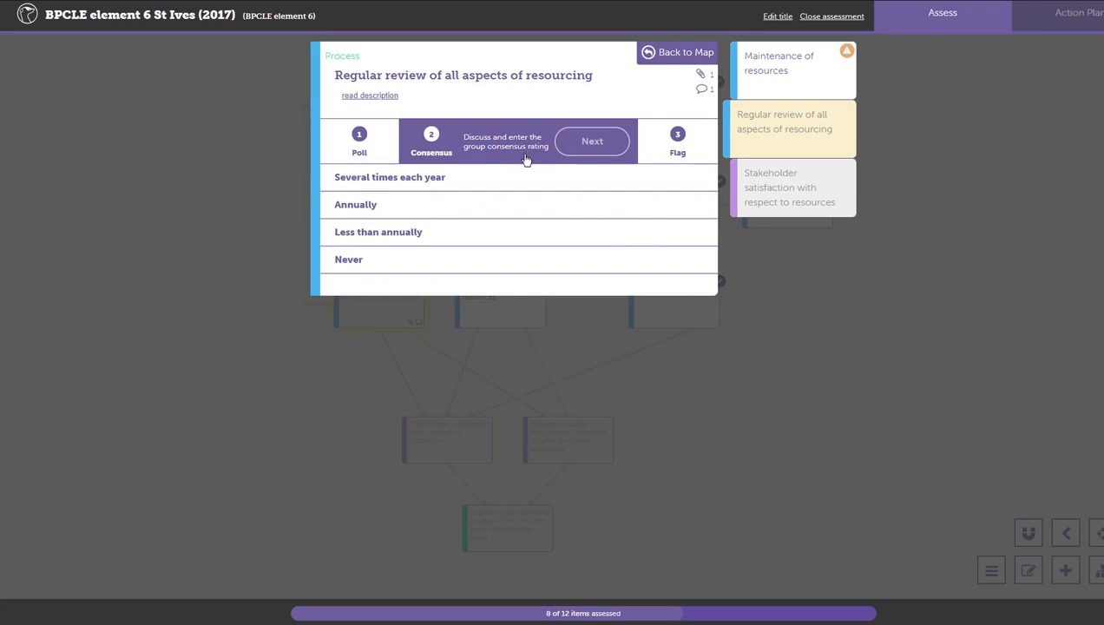
mouse_move(521, 184)
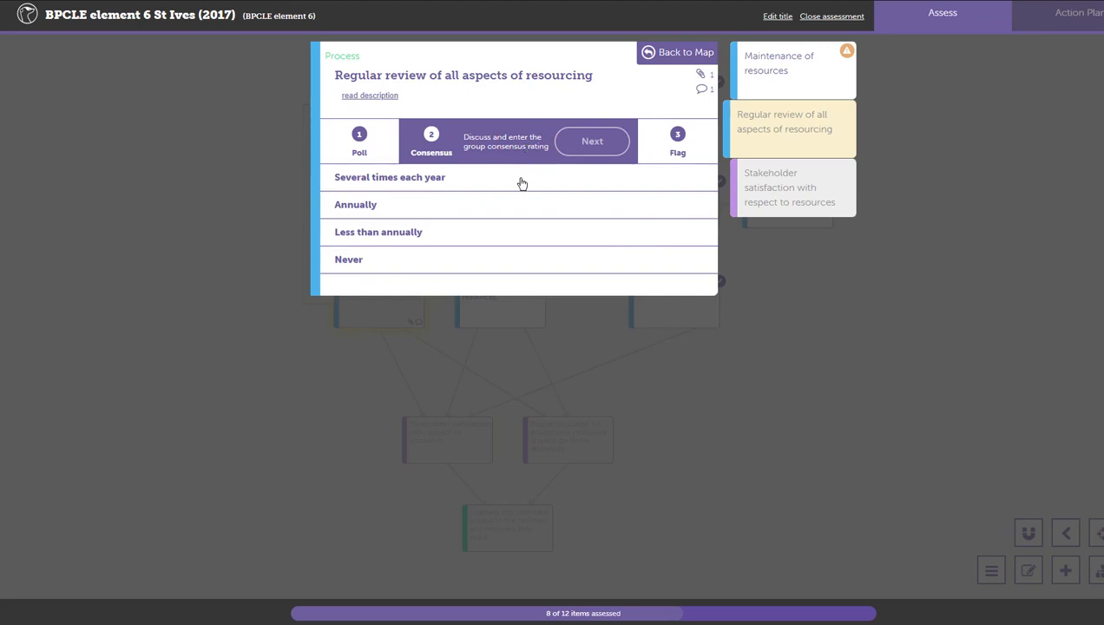
- Record 'Never' as the group consensus for the resourcing review item
click(389, 177)
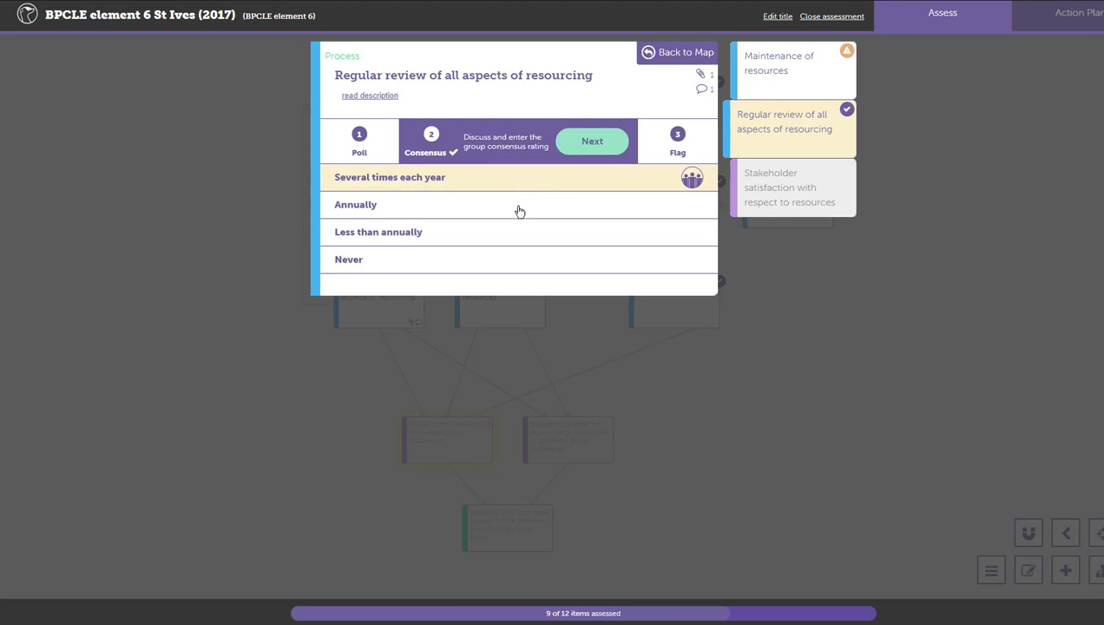
click(355, 204)
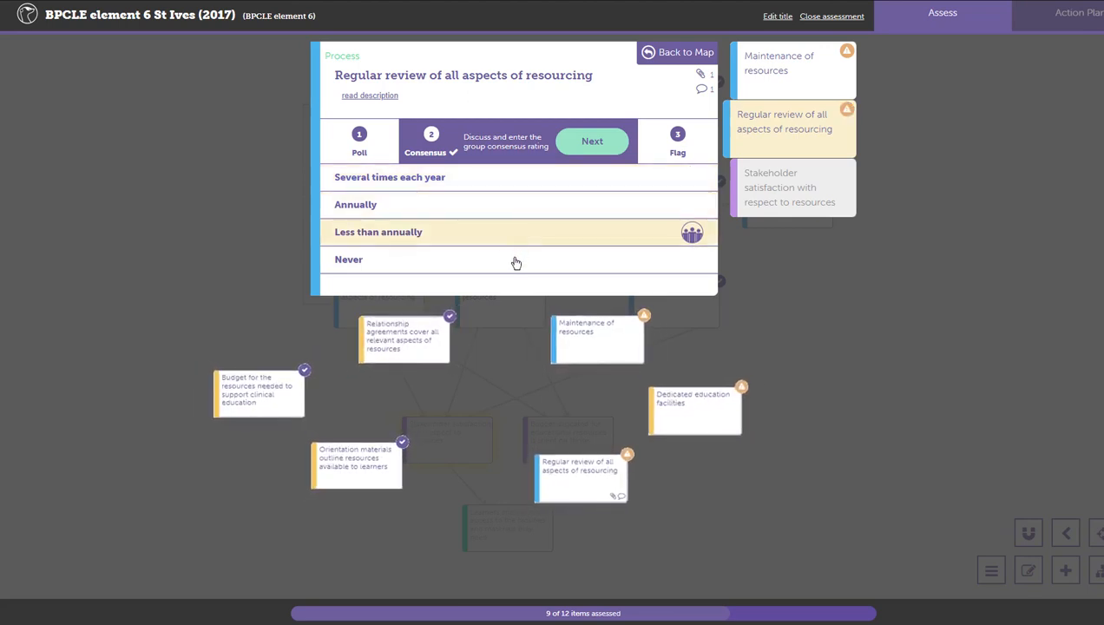
click(517, 259)
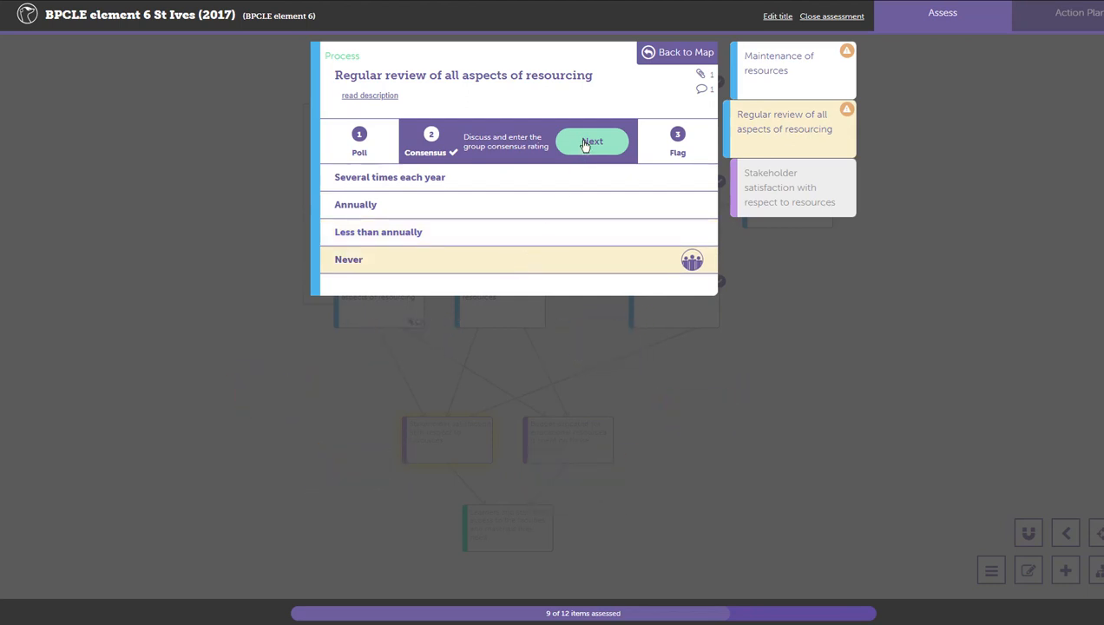
click(592, 141)
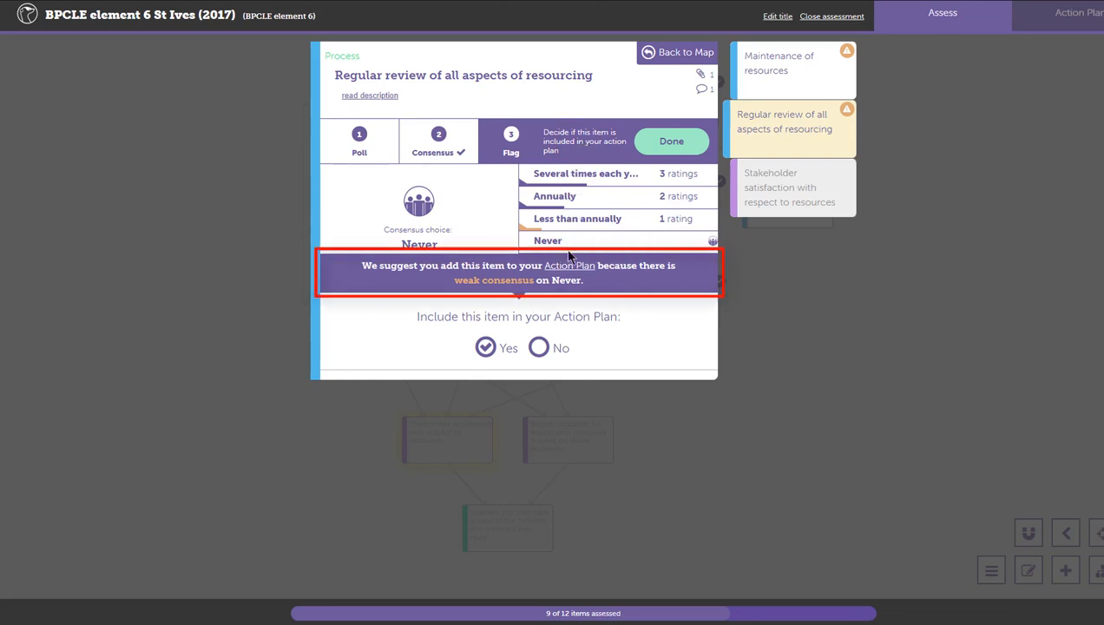
mouse_move(577, 351)
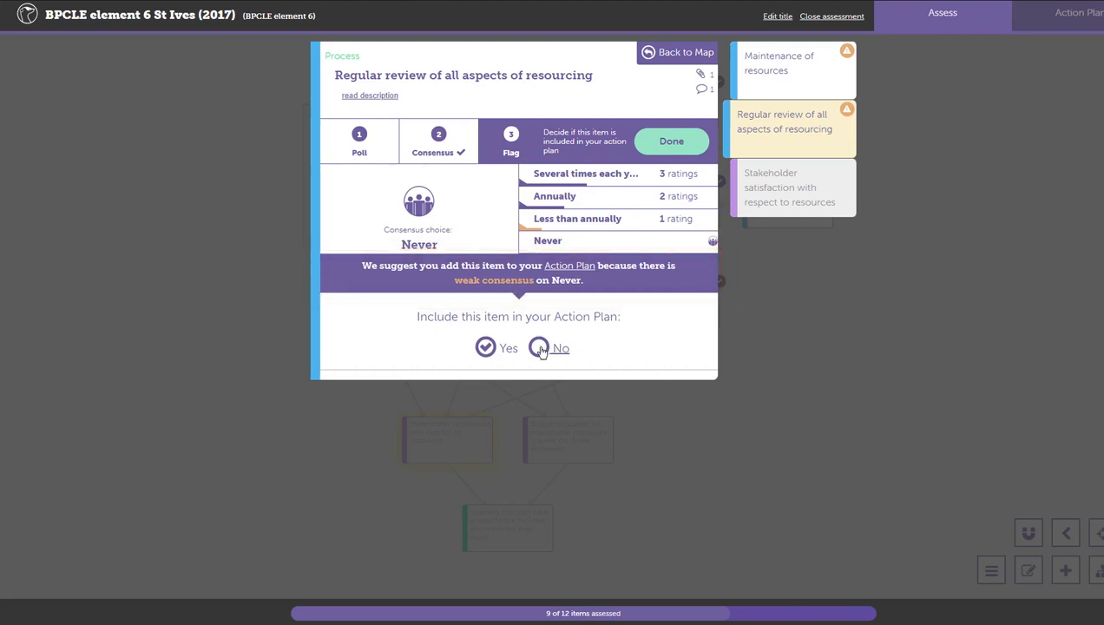
- Toggle the Action Plan inclusion to No and back to Yes
click(485, 348)
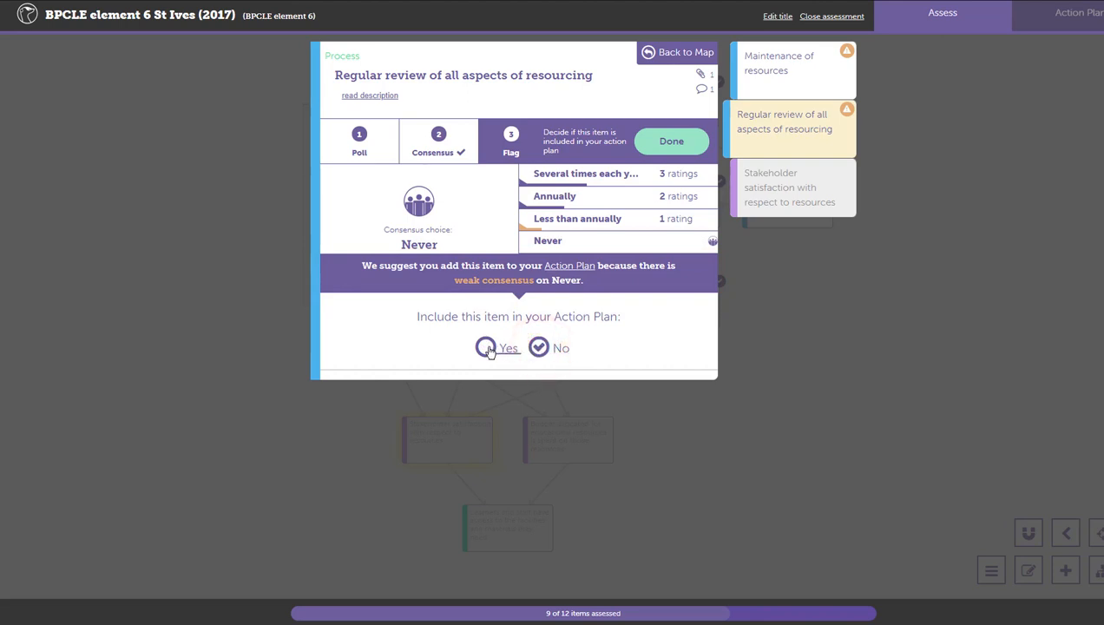
click(485, 347)
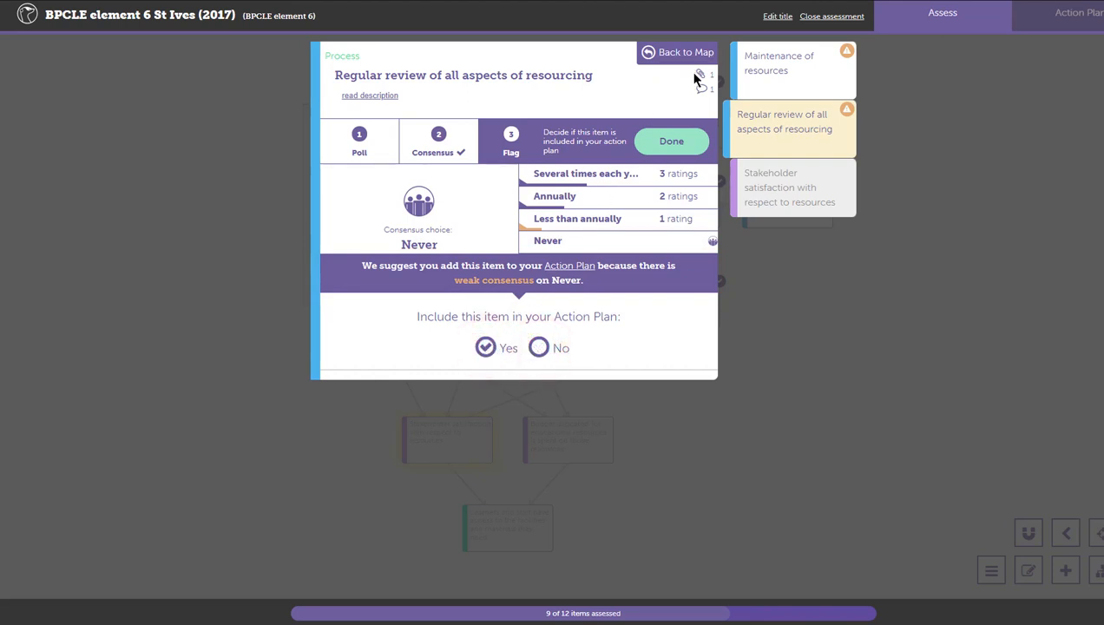
click(701, 73)
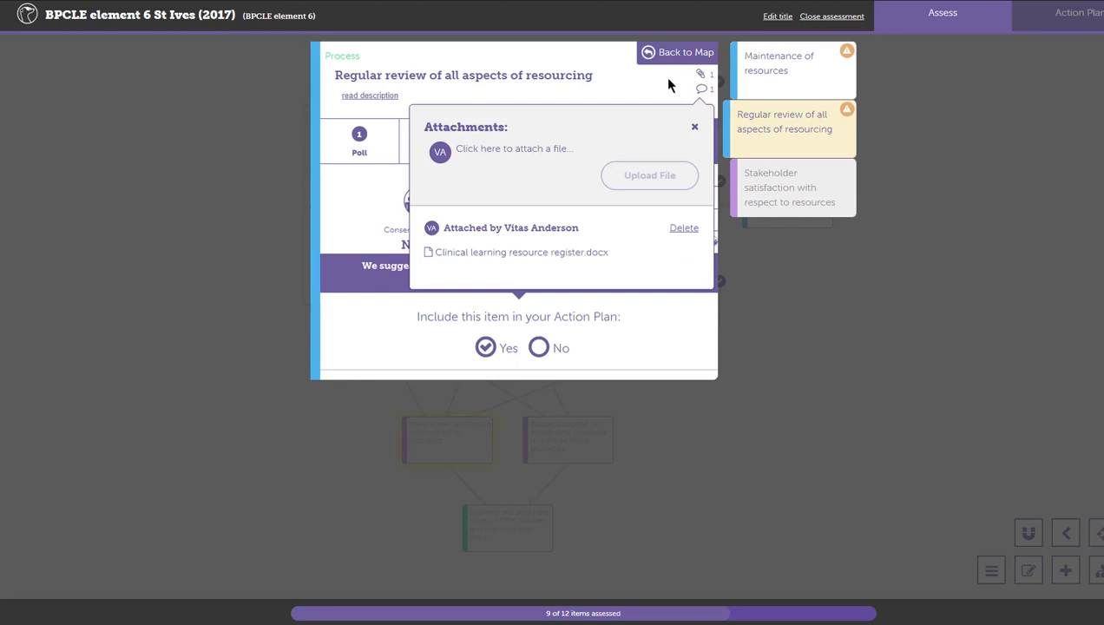
click(695, 127)
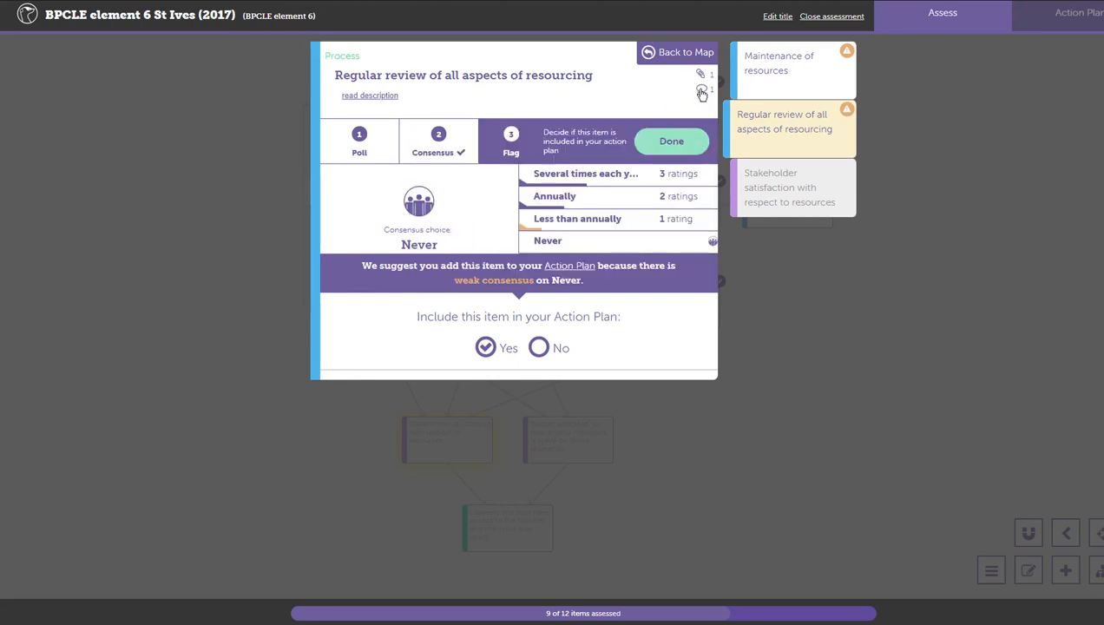
click(702, 89)
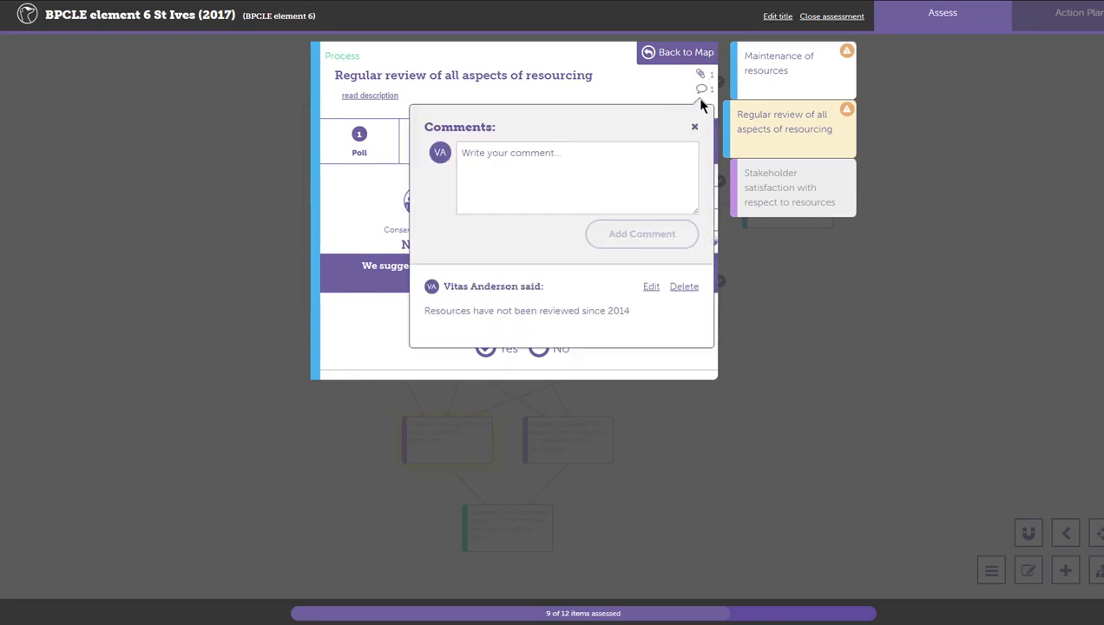
click(695, 127)
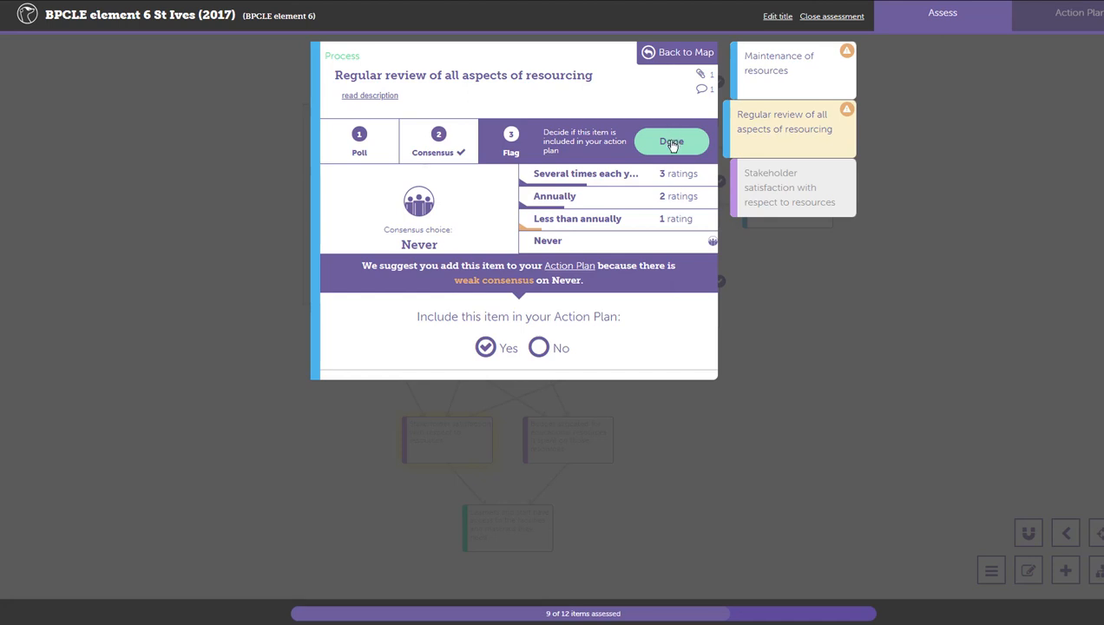
- Mark the resourcing item Done, then reopen it from the item list to view its six votes
click(671, 141)
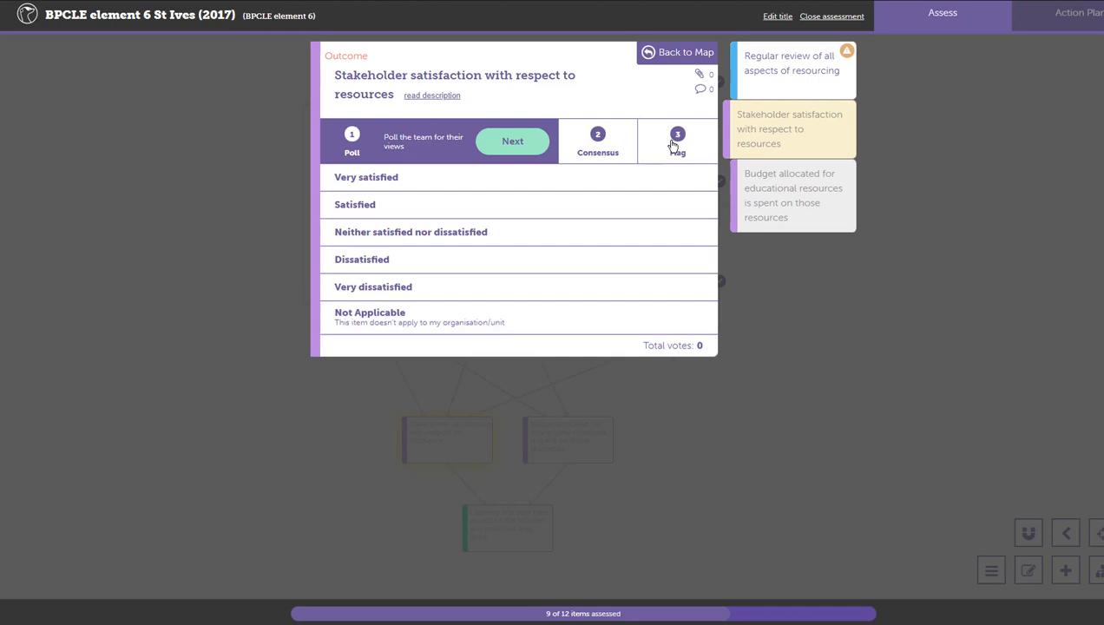
mouse_move(667, 110)
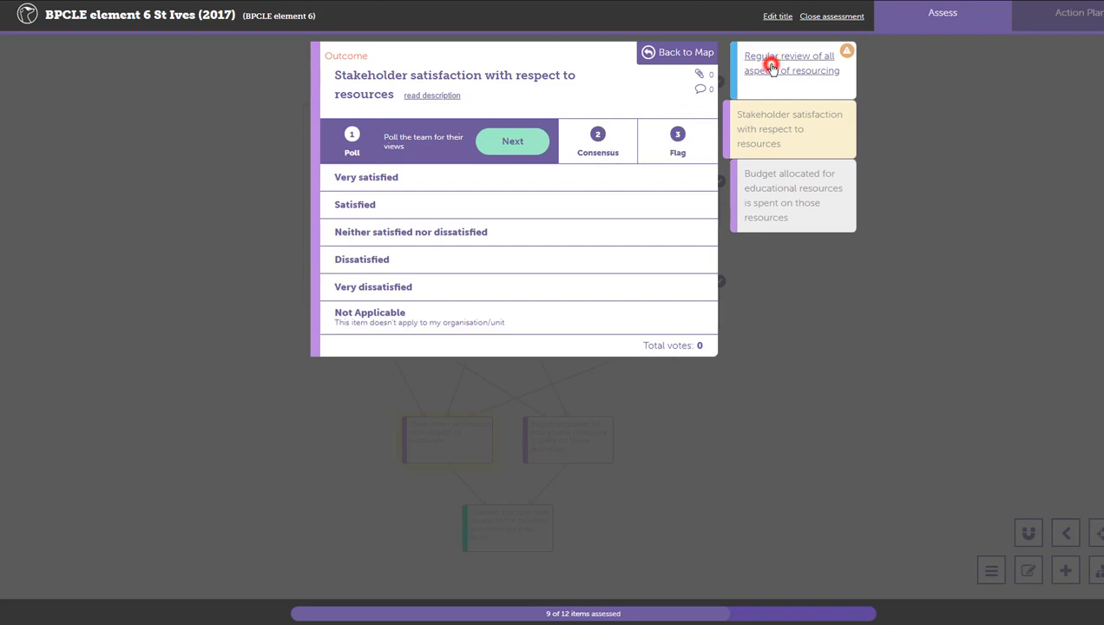
click(790, 63)
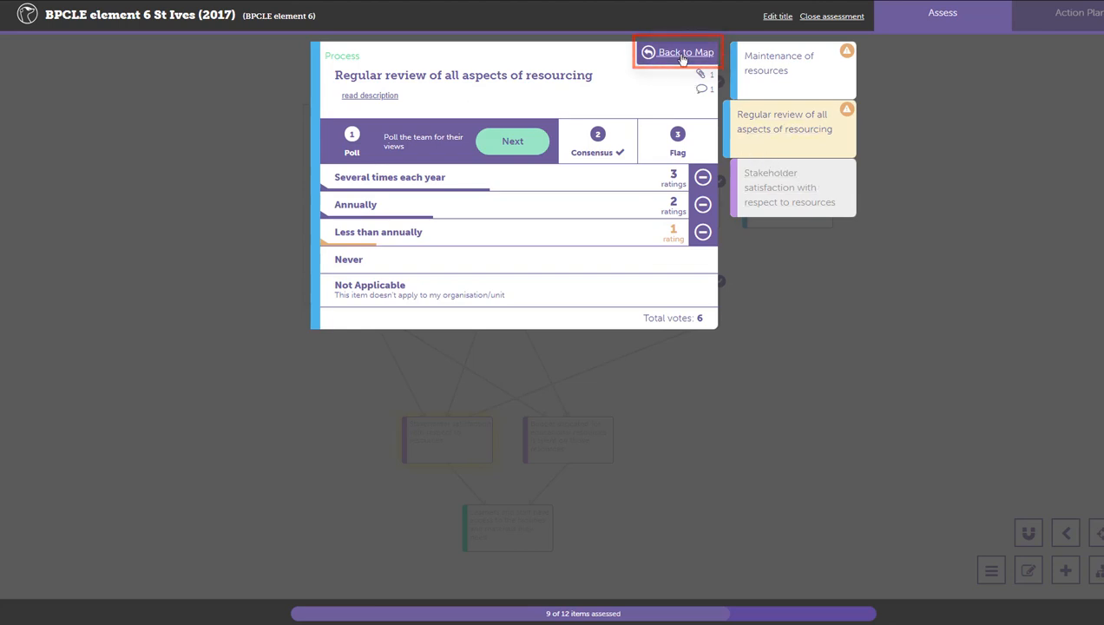
mouse_move(748, 252)
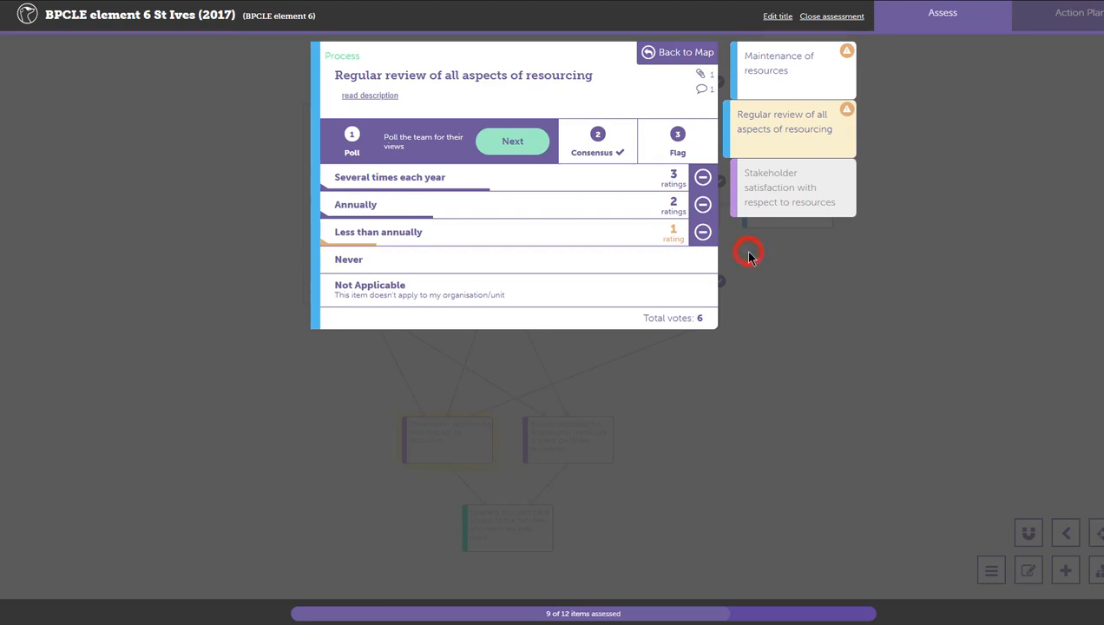